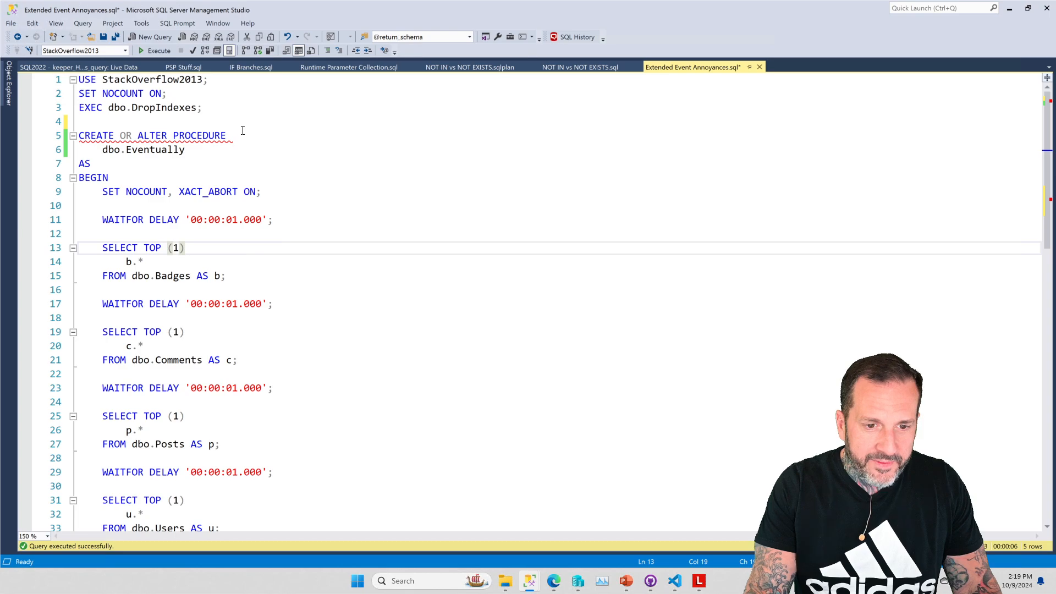
mouse_move(322, 230)
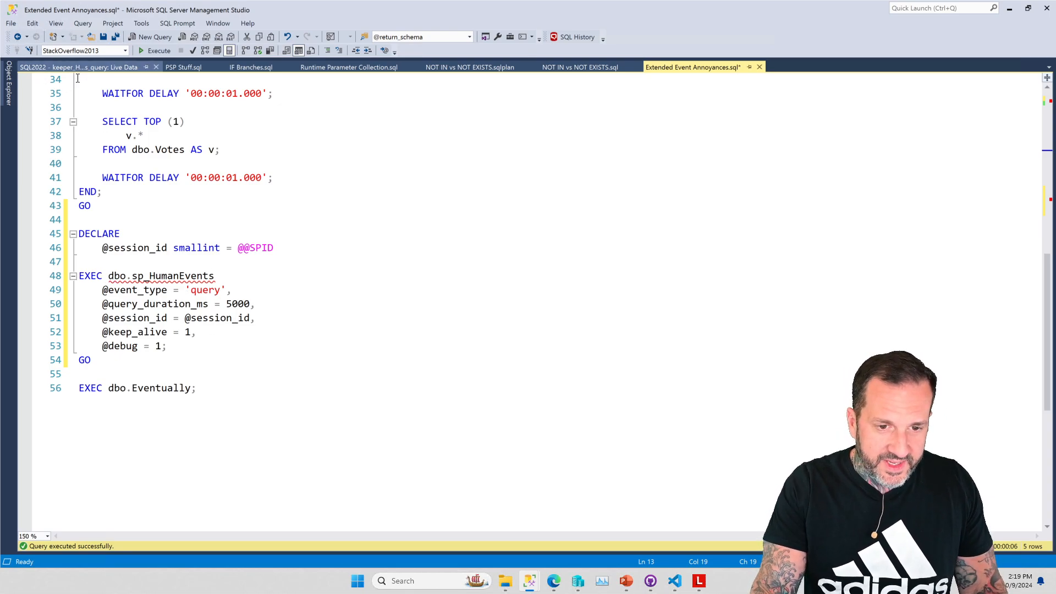
Bring up the context actions for the keeper_HumanEvents_query Extended Events session in Object Explorer.
click(114, 242)
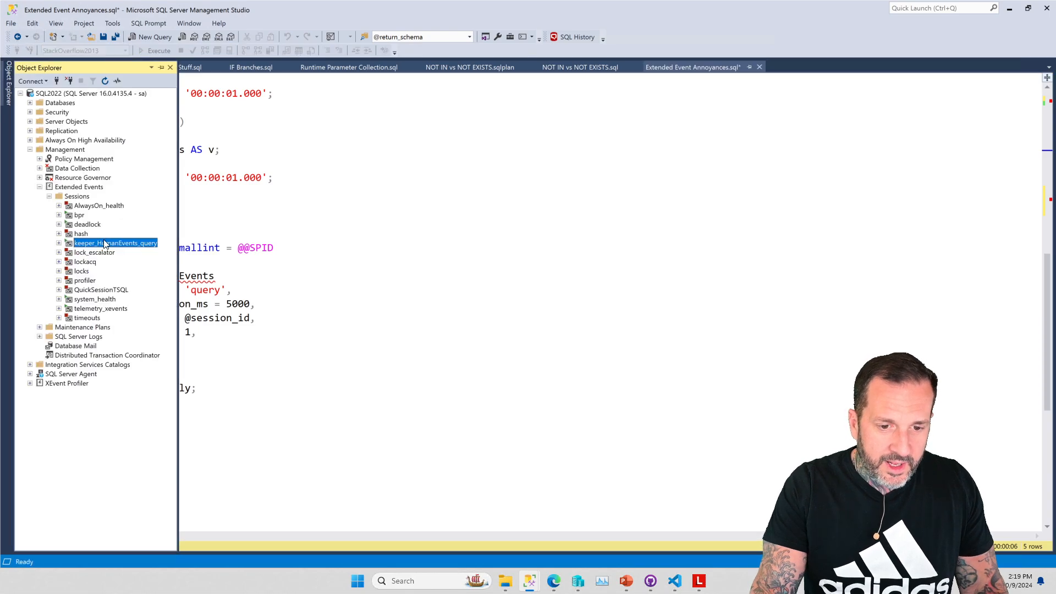
right_click(114, 242)
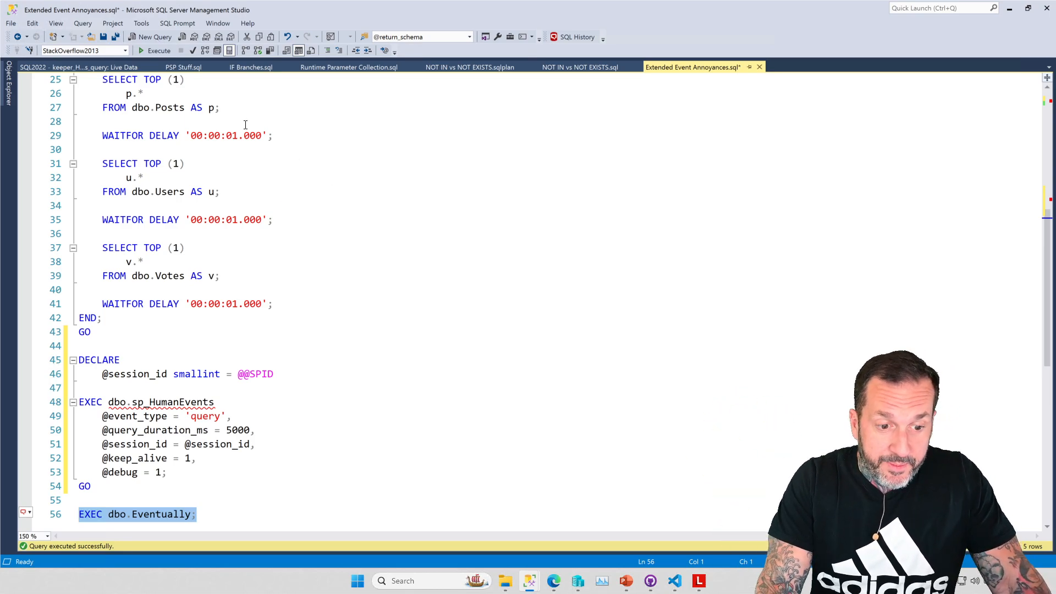
mouse_move(91, 62)
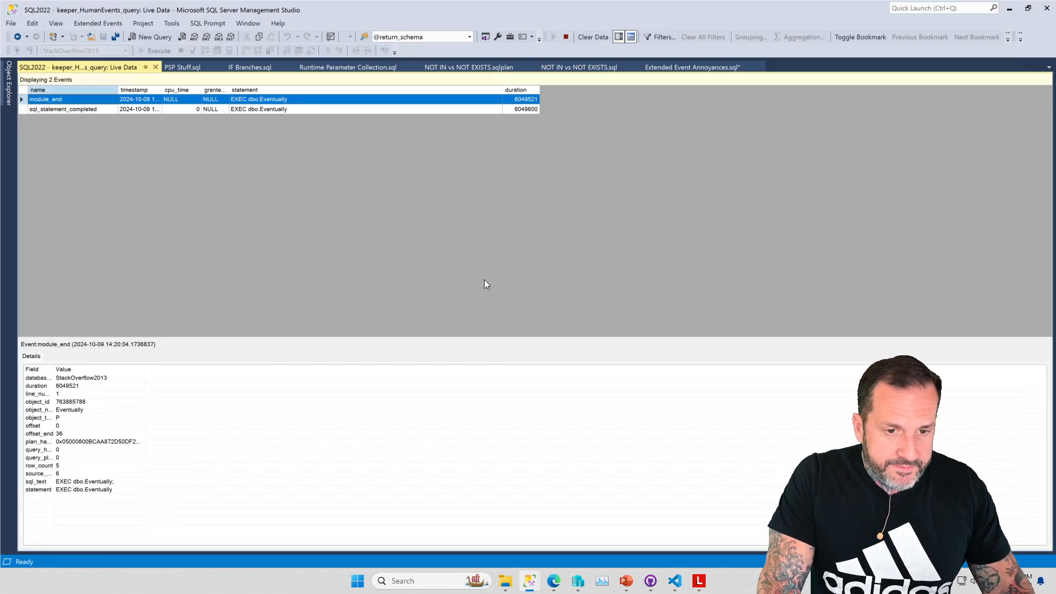
mouse_move(350, 244)
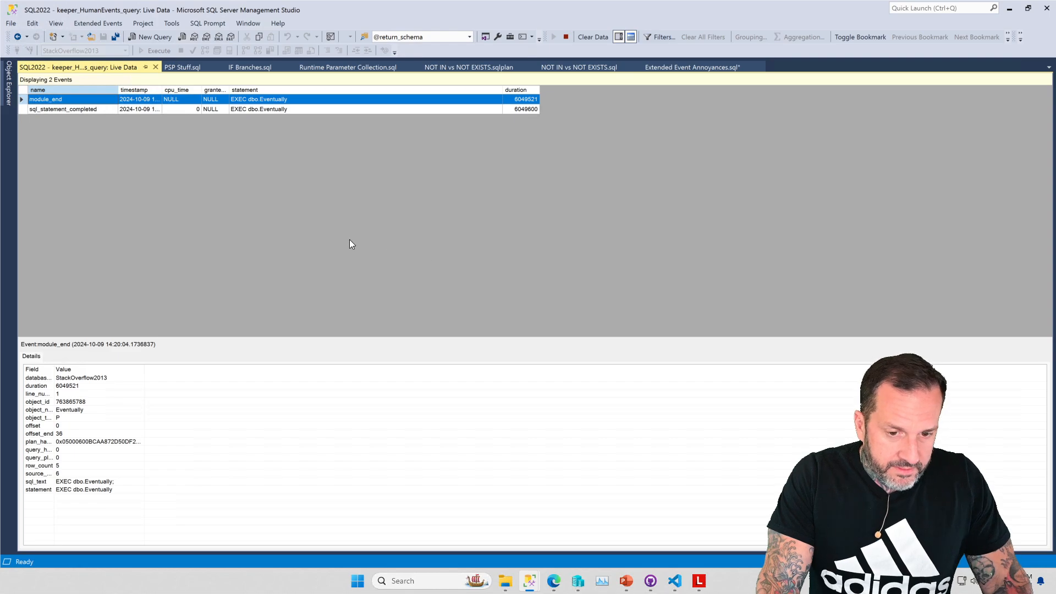
mouse_move(324, 265)
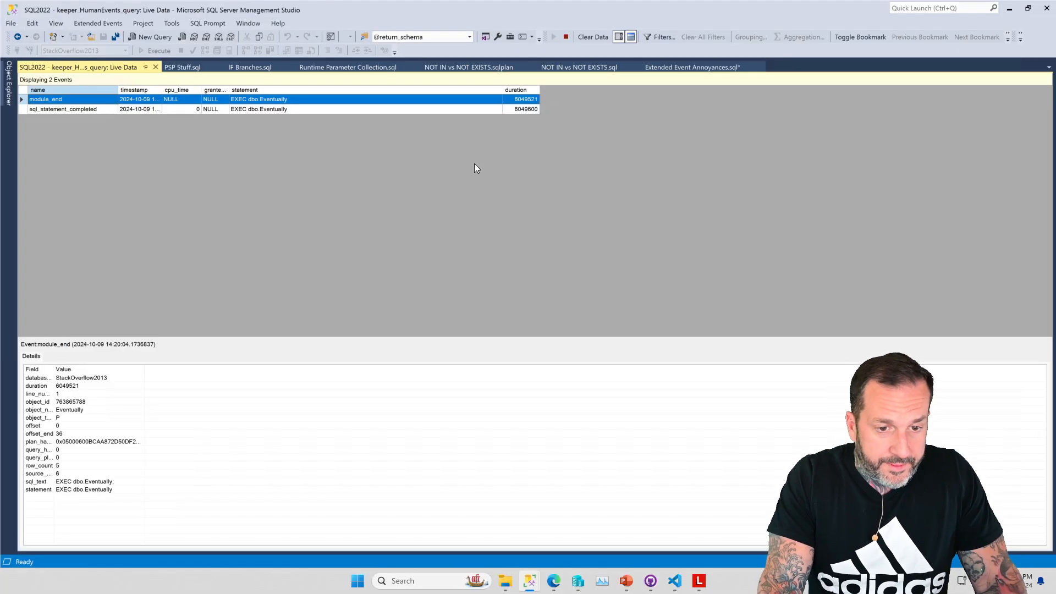
mouse_move(508, 160)
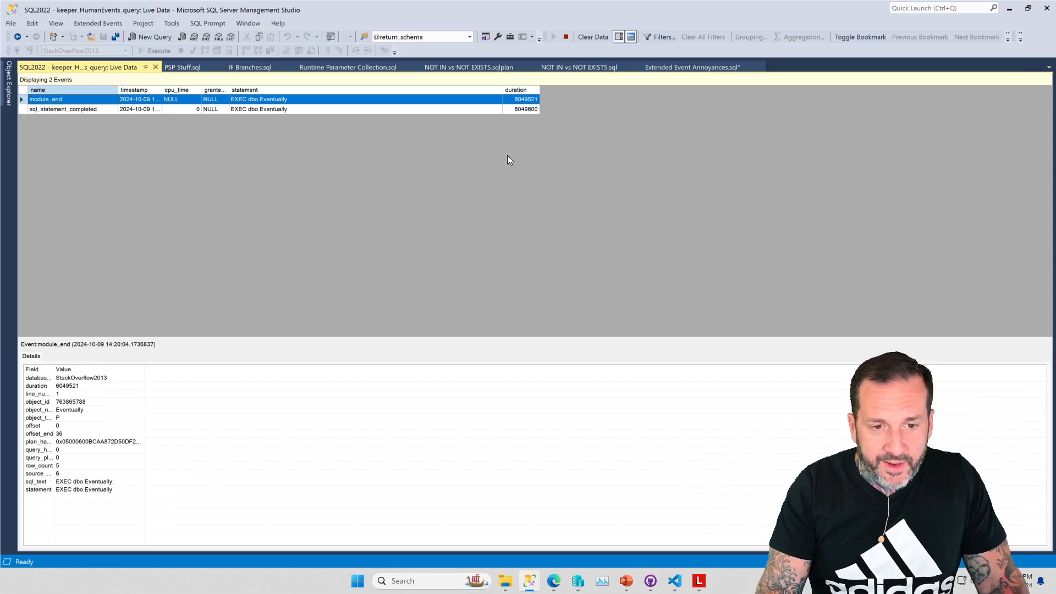
mouse_move(516, 221)
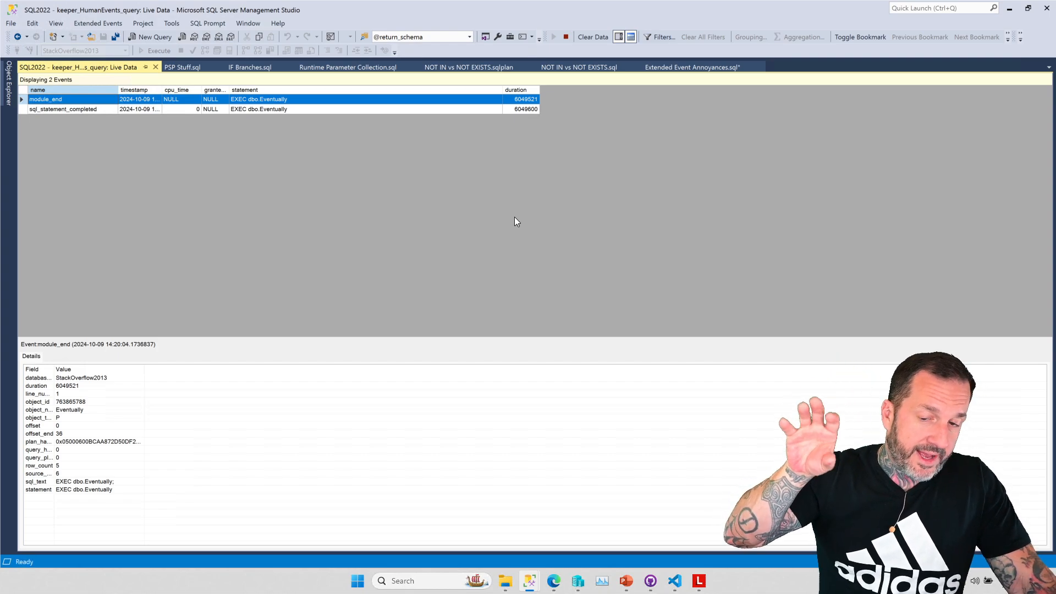
click(691, 67)
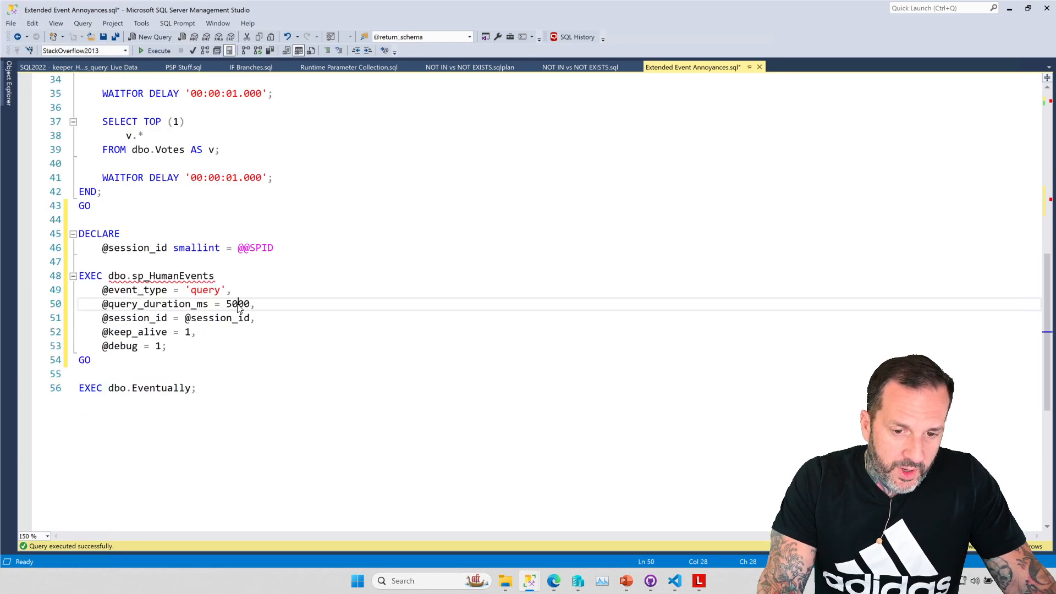
double_click(238, 304)
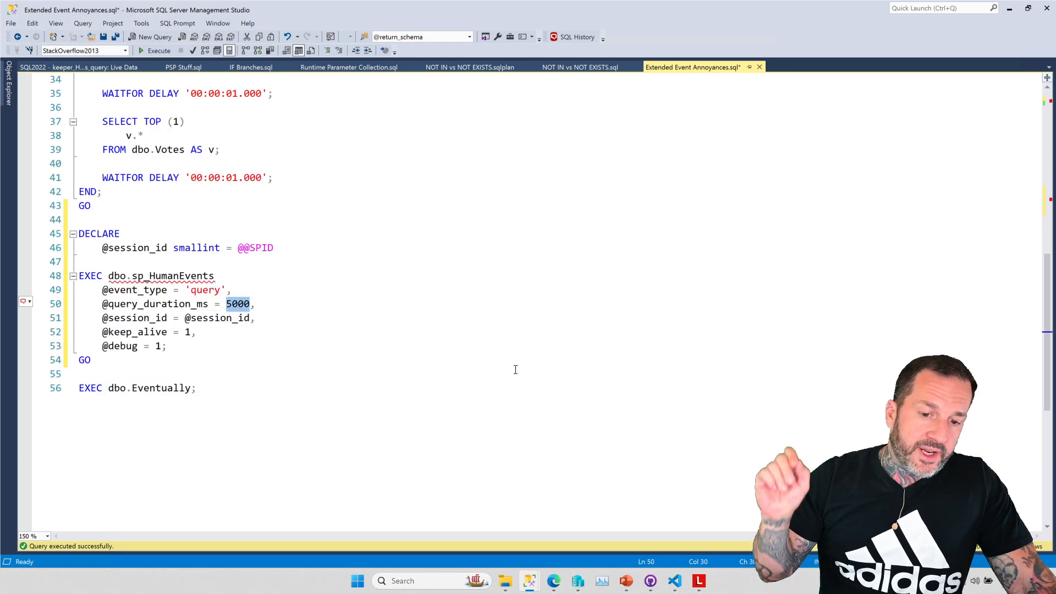